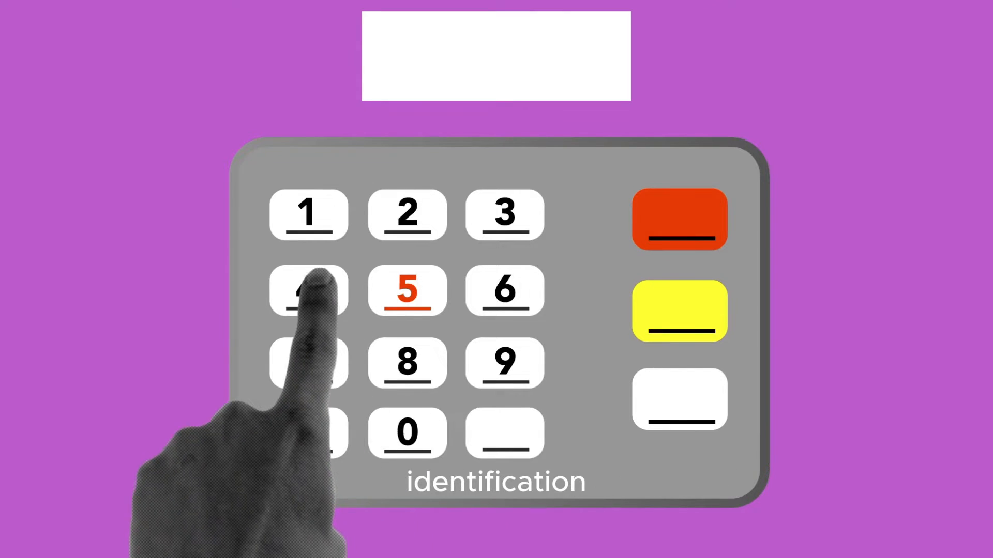
# - Show the CompTIA A+ certification overview page on comptia.org
pyautogui.click(502, 214)
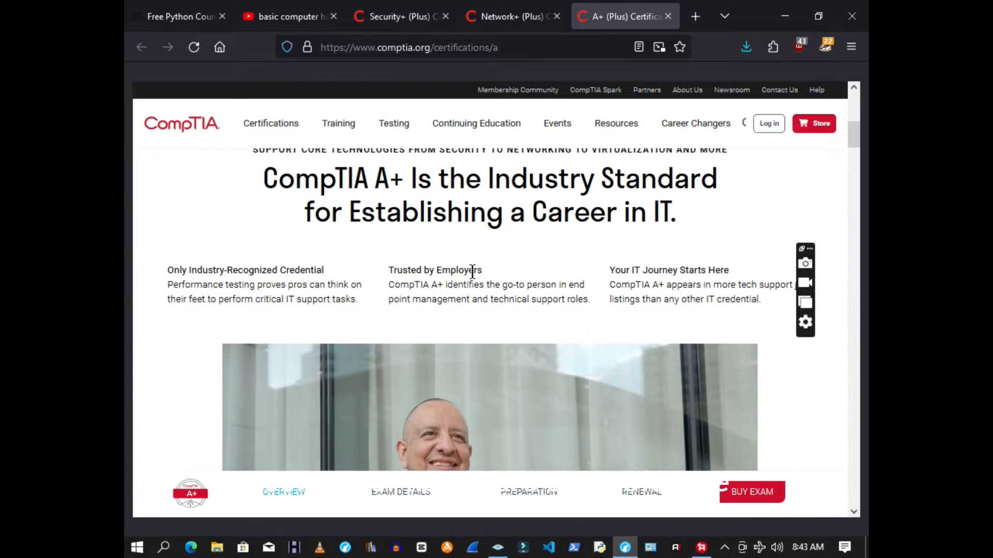
pyautogui.scroll(-3)
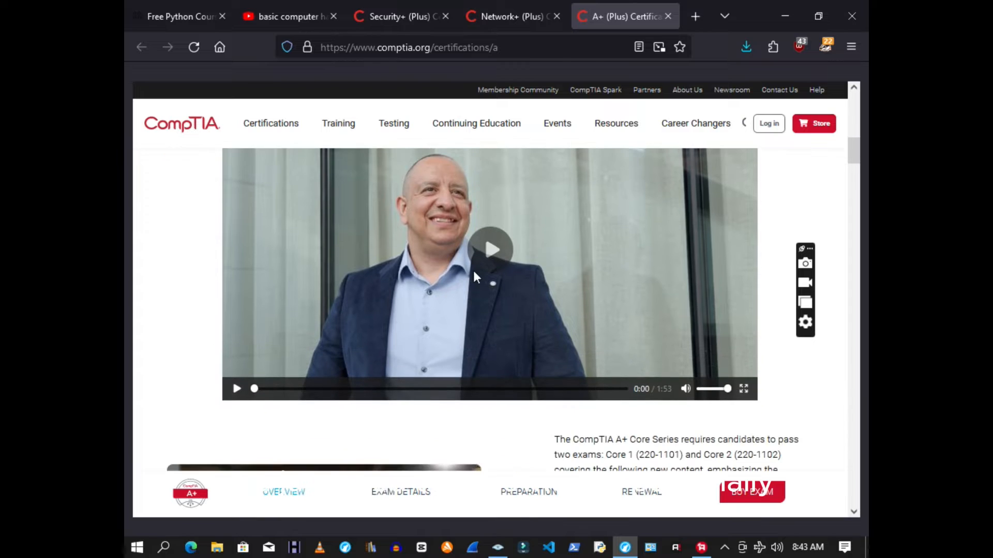
pyautogui.scroll(-3)
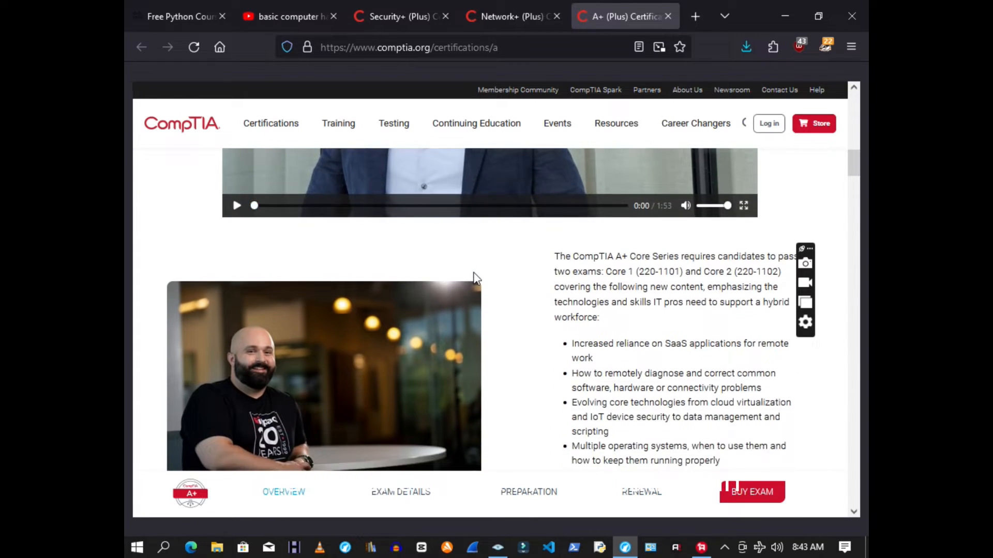
pyautogui.scroll(-3)
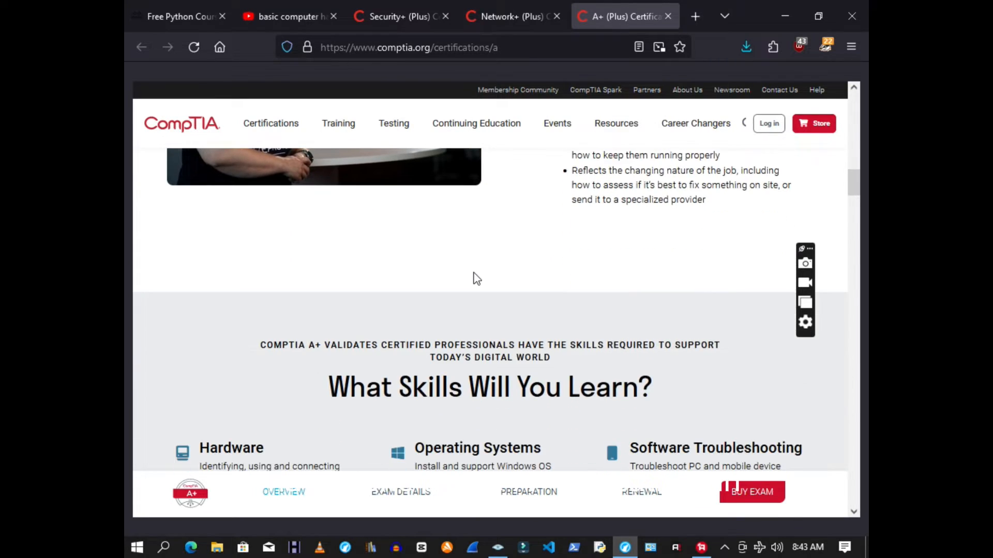
pyautogui.scroll(-3)
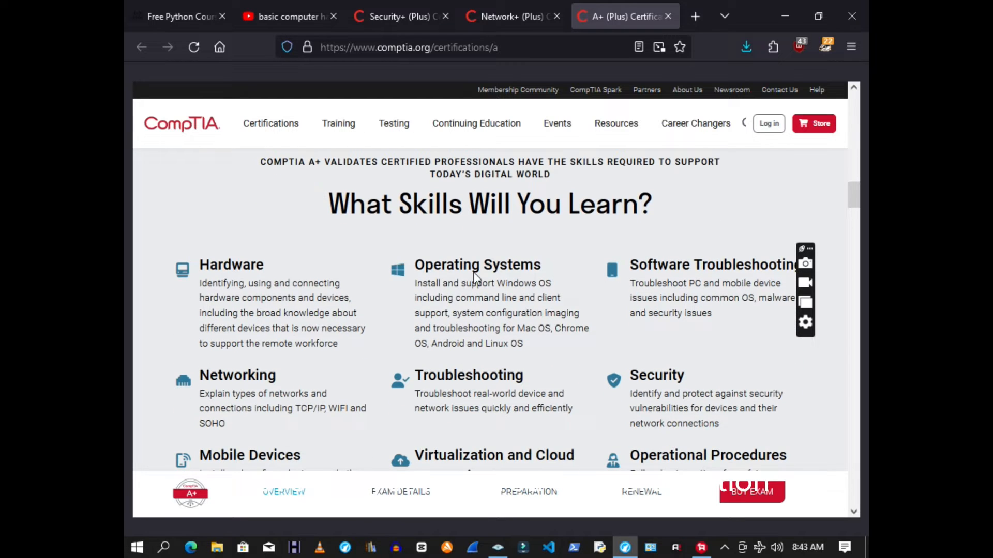
pyautogui.scroll(-3)
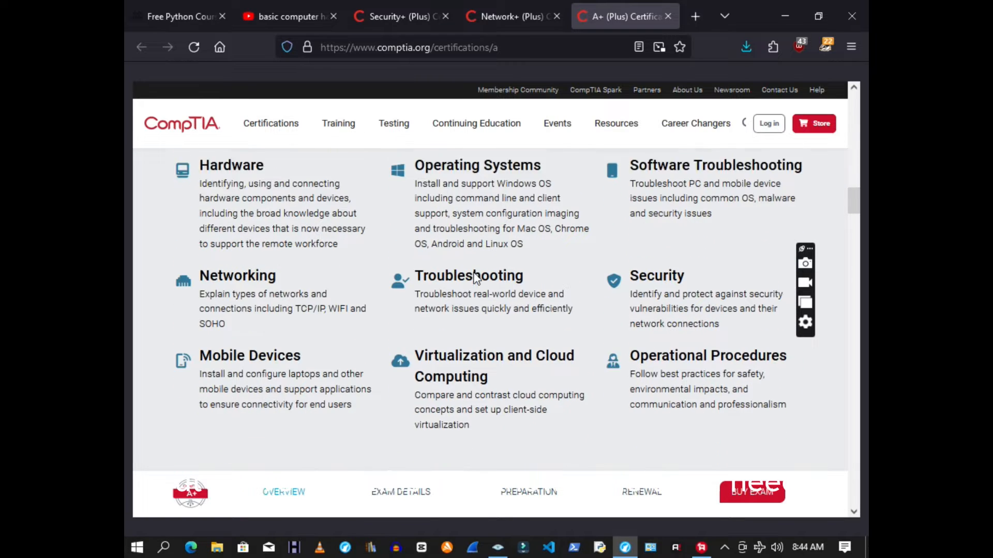
pyautogui.scroll(-3)
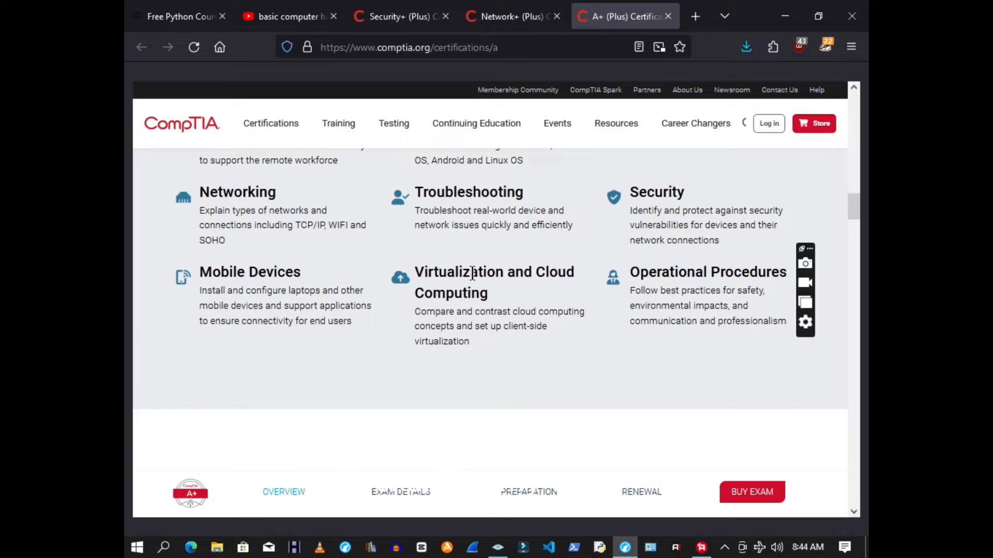
pyautogui.scroll(-3)
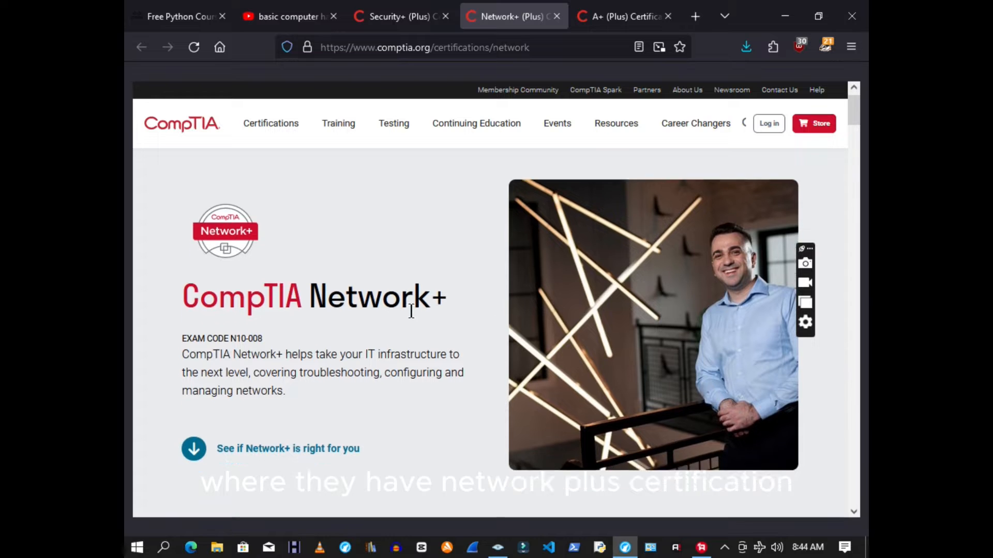
# - Scroll down through the CompTIA Network+ certification page
pyautogui.scroll(-3)
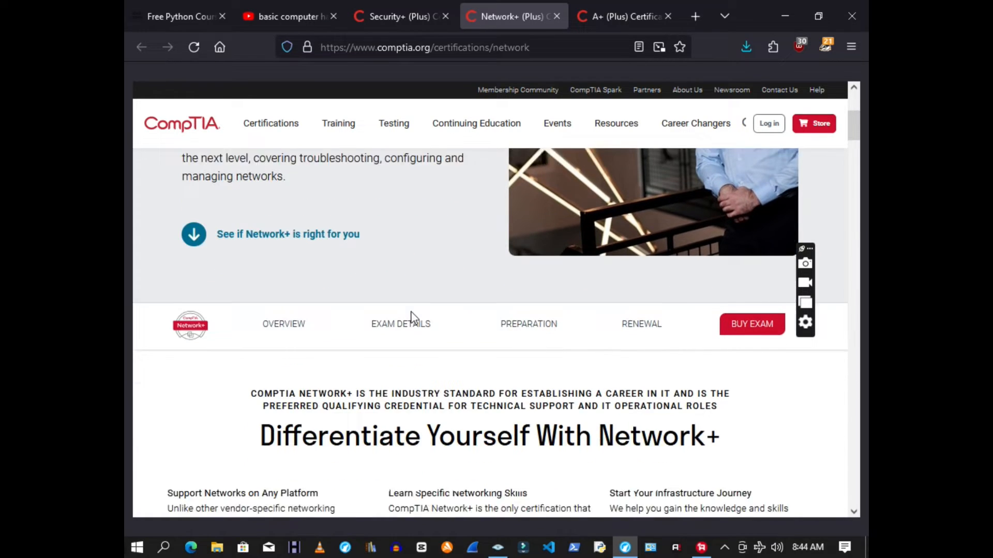
pyautogui.scroll(-3)
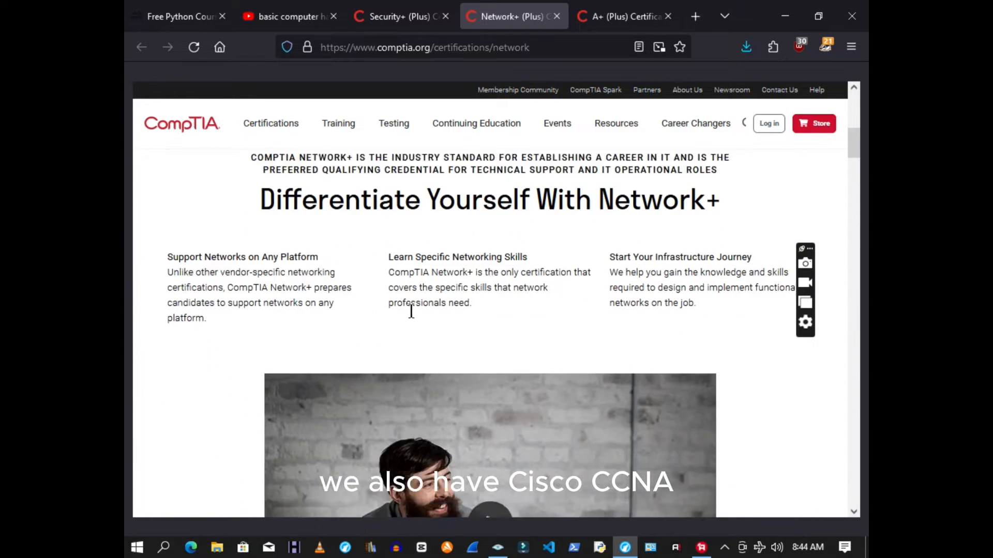
pyautogui.scroll(-3)
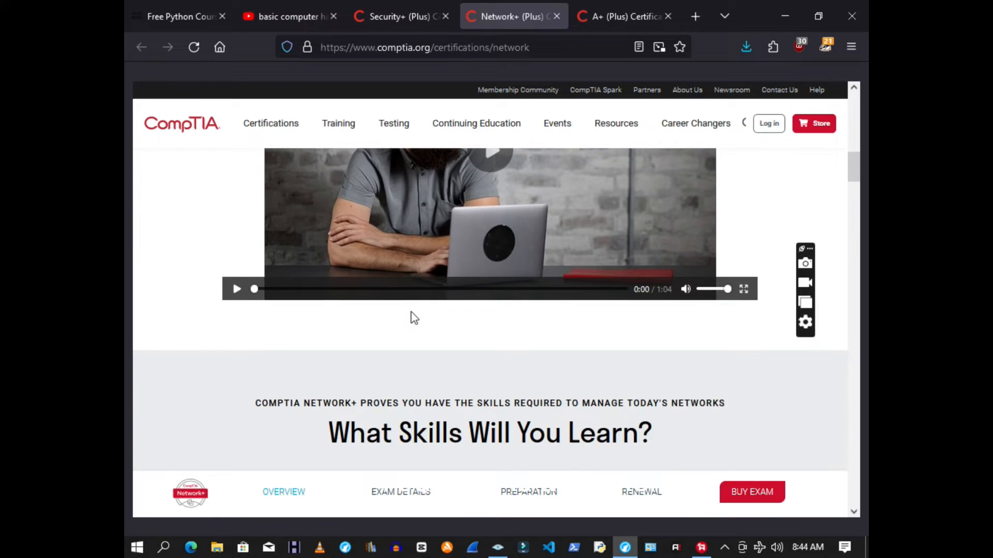
pyautogui.scroll(-3)
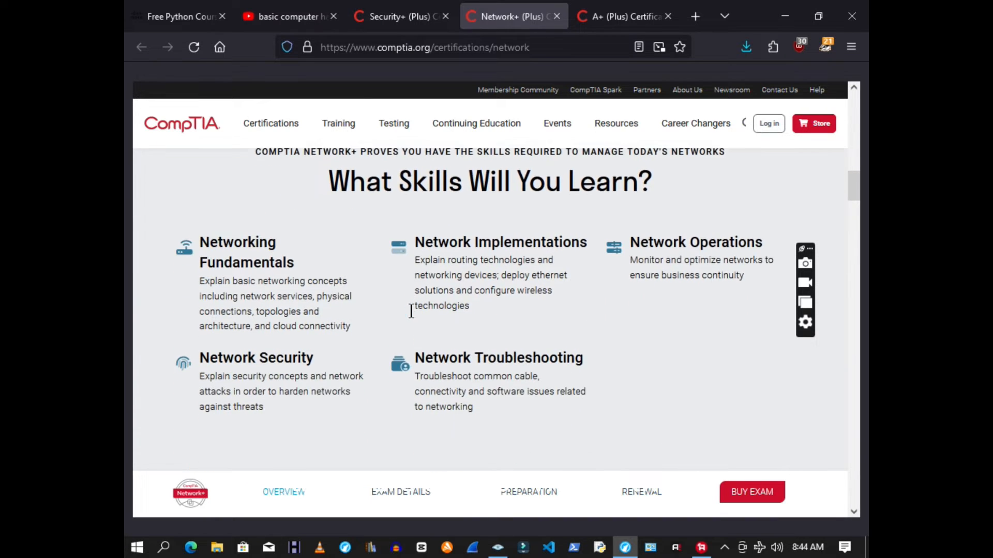
pyautogui.scroll(-3)
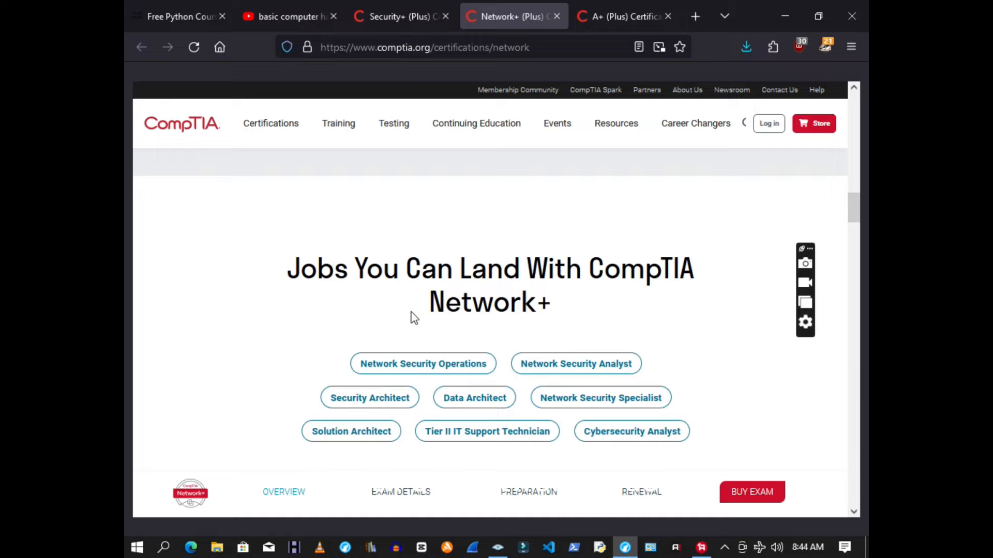
pyautogui.scroll(-3)
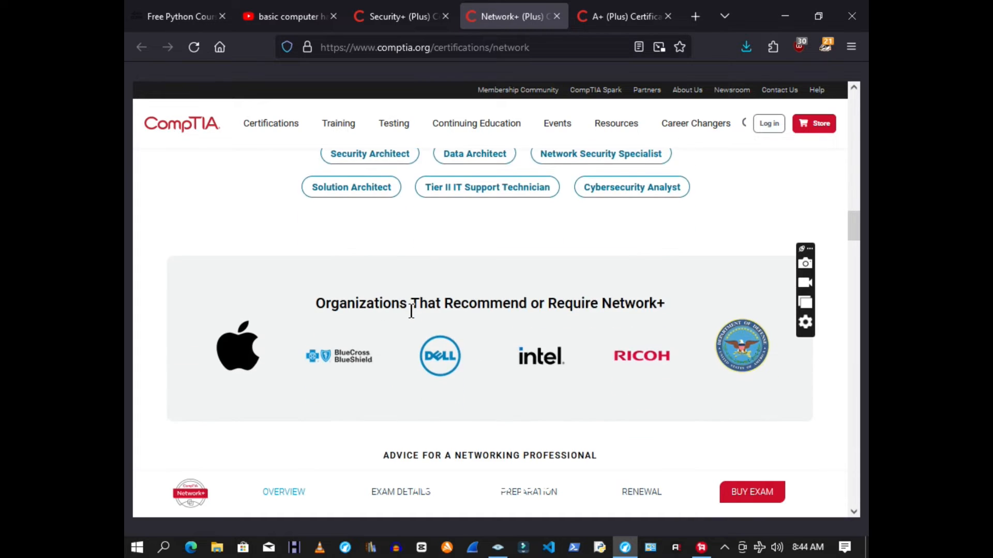
pyautogui.scroll(-3)
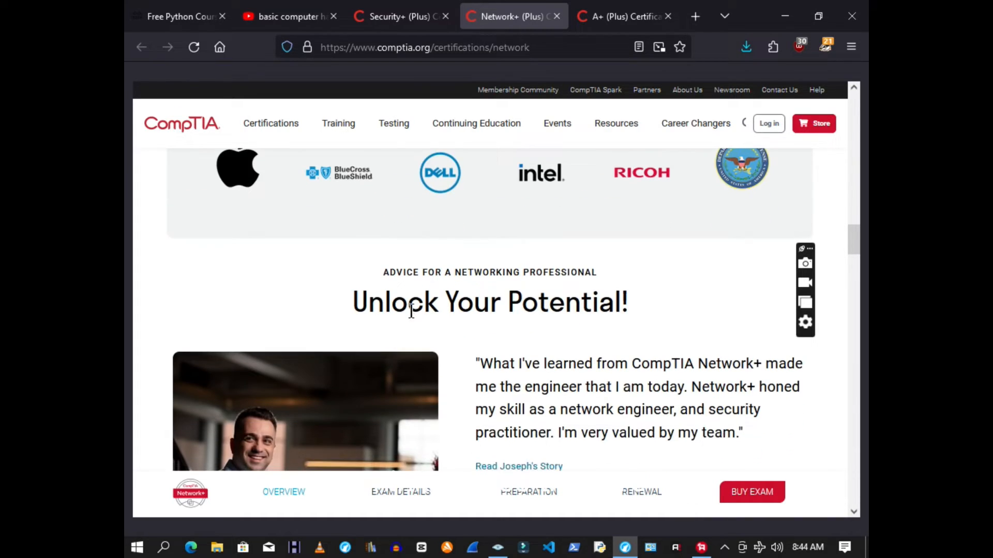
pyautogui.scroll(-3)
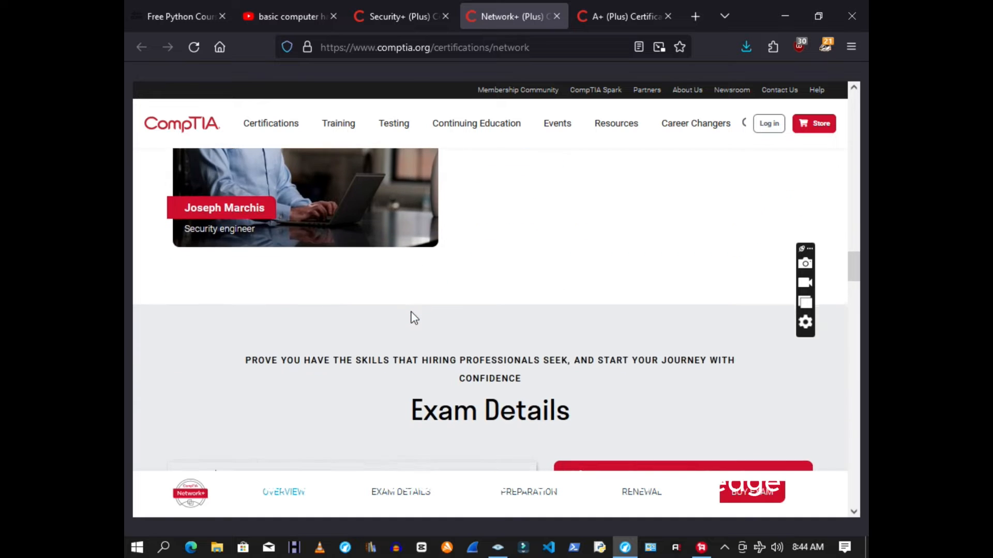
pyautogui.scroll(-3)
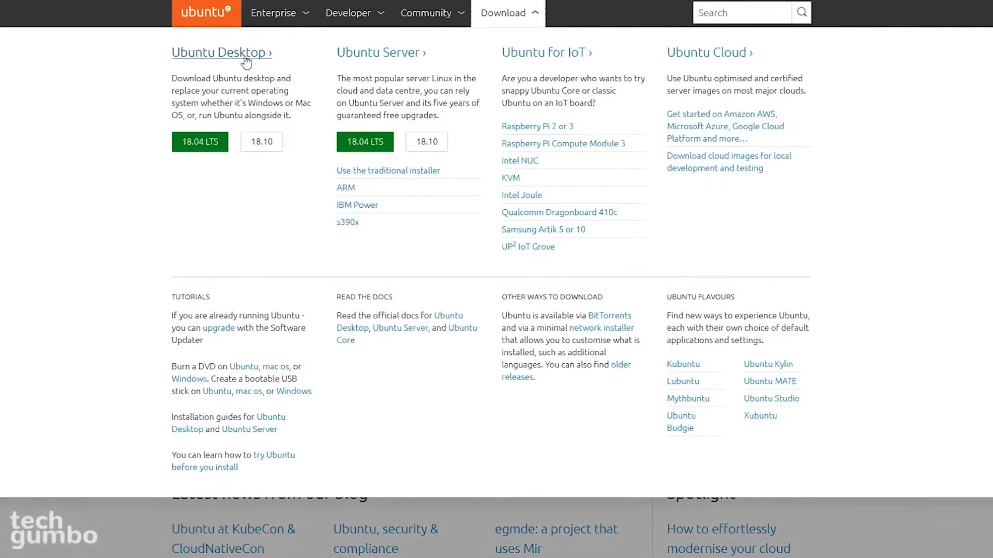
# - Open Ubuntu Desktop downloads and scroll to the 18.04.1 LTS and 18.10 releases
pyautogui.click(220, 53)
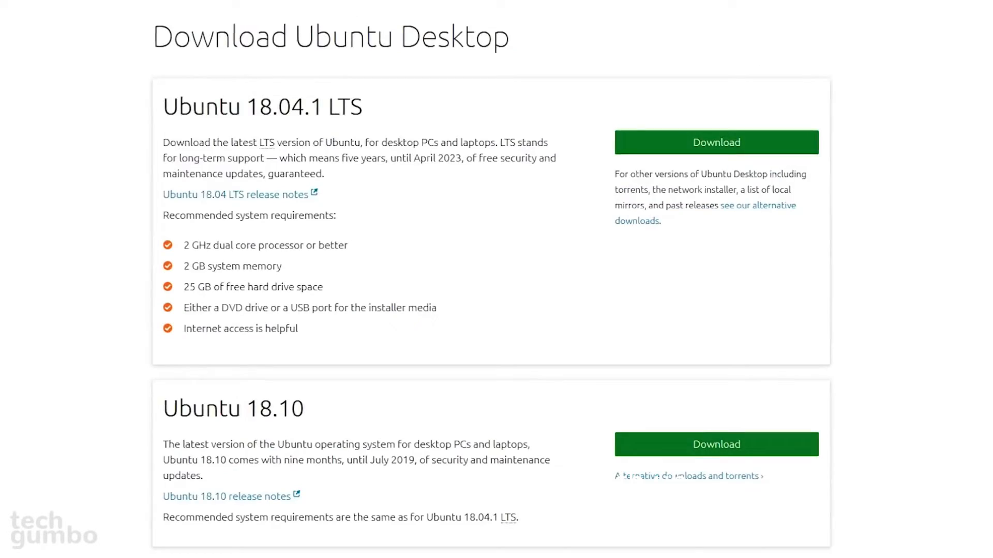
pyautogui.scroll(-3)
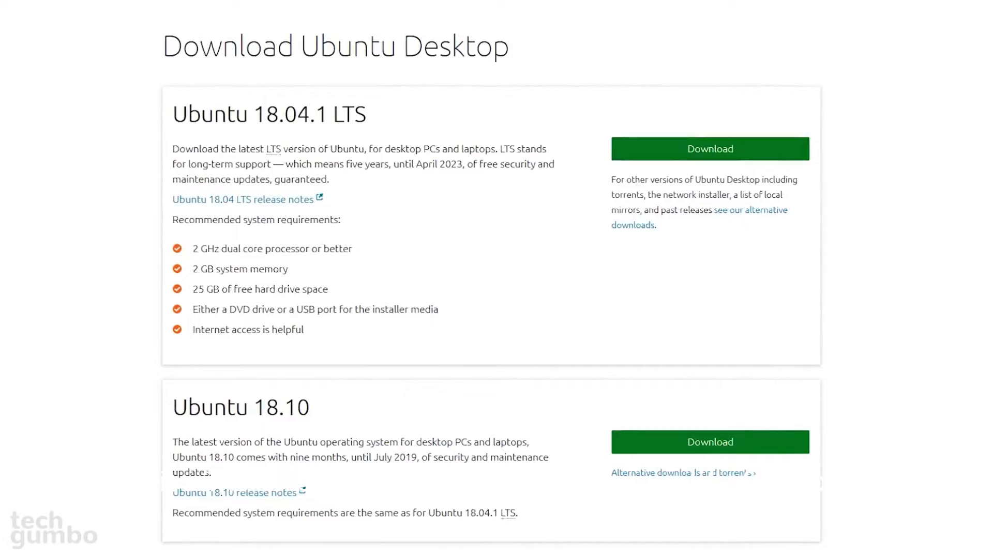
pyautogui.scroll(-3)
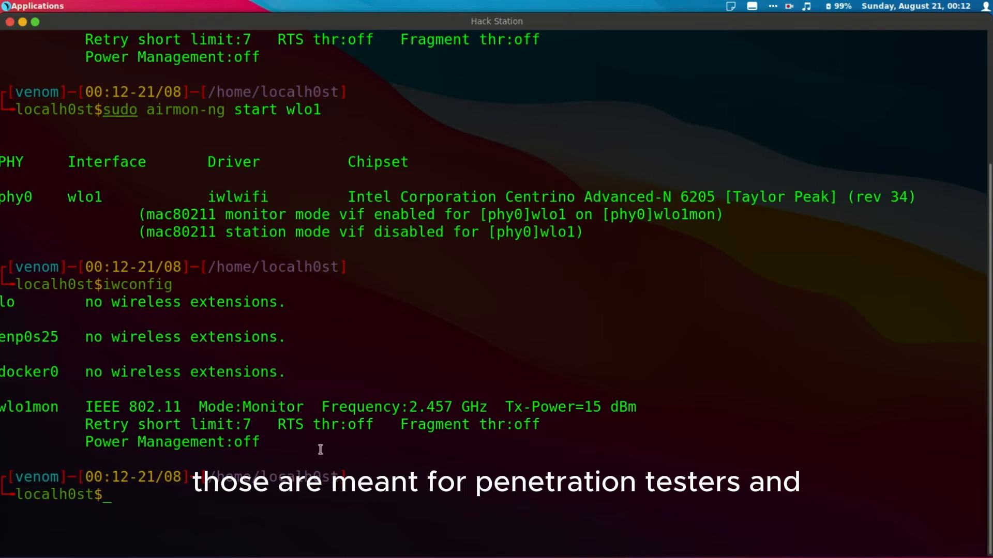
# - Bring up the terminal showing airmon-ng and iwconfig output for wlo1mon
pyautogui.doubleClick(214, 406)
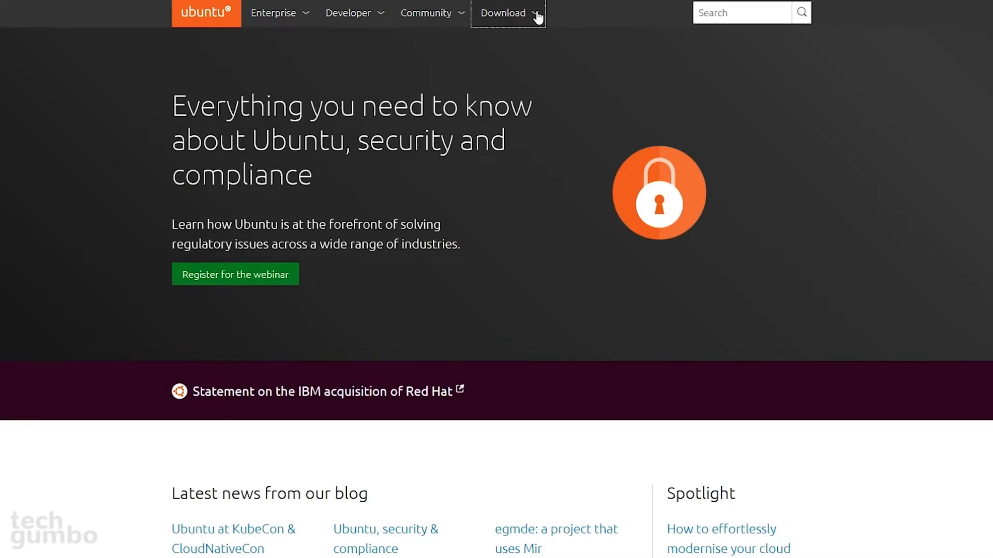
# - Choose Ubuntu Desktop from the ubuntu.com Download menu
pyautogui.click(503, 13)
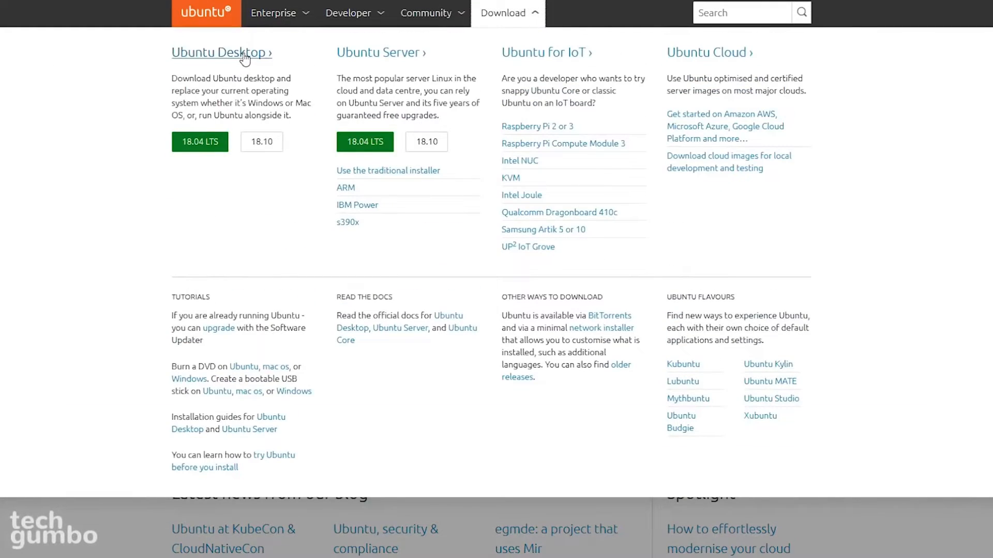
pyautogui.click(221, 53)
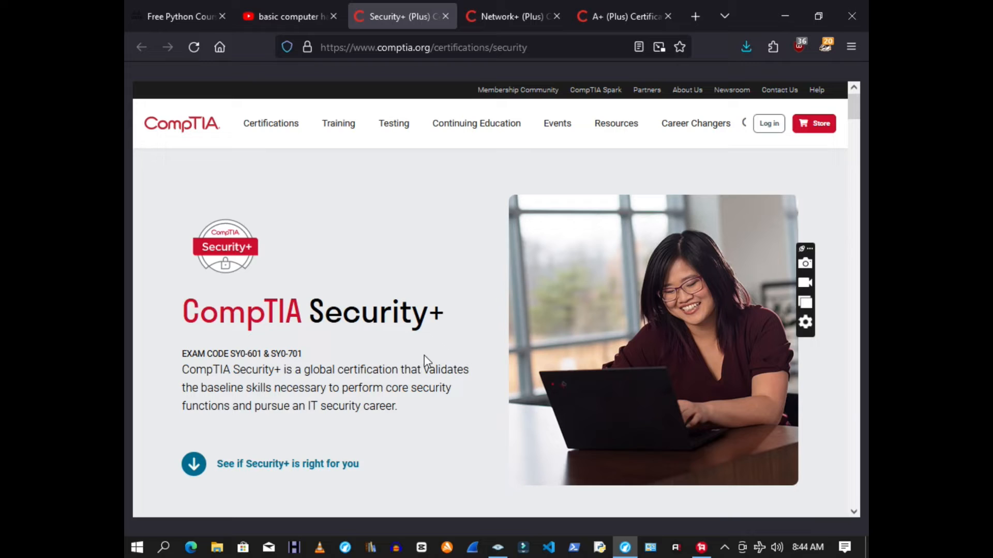
pyautogui.scroll(-3)
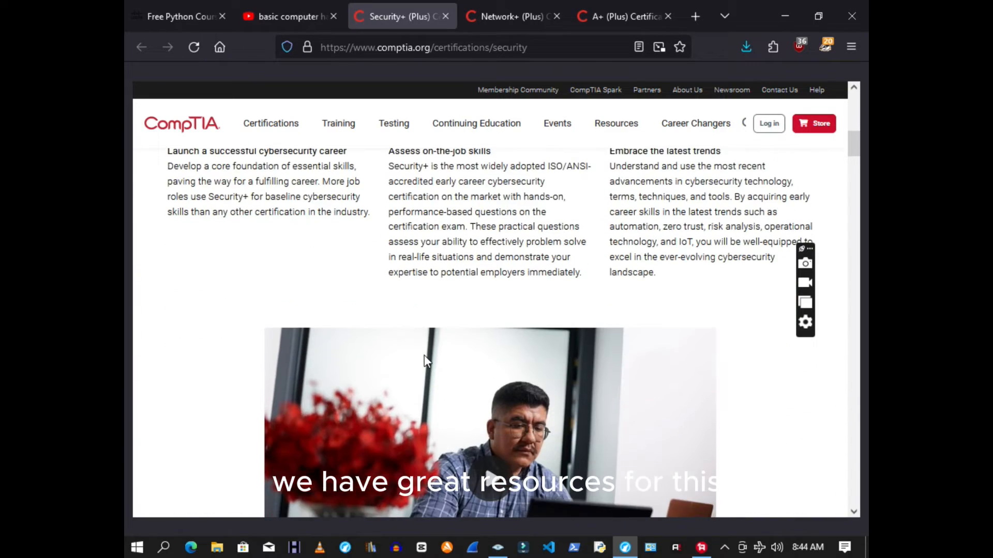
pyautogui.scroll(-3)
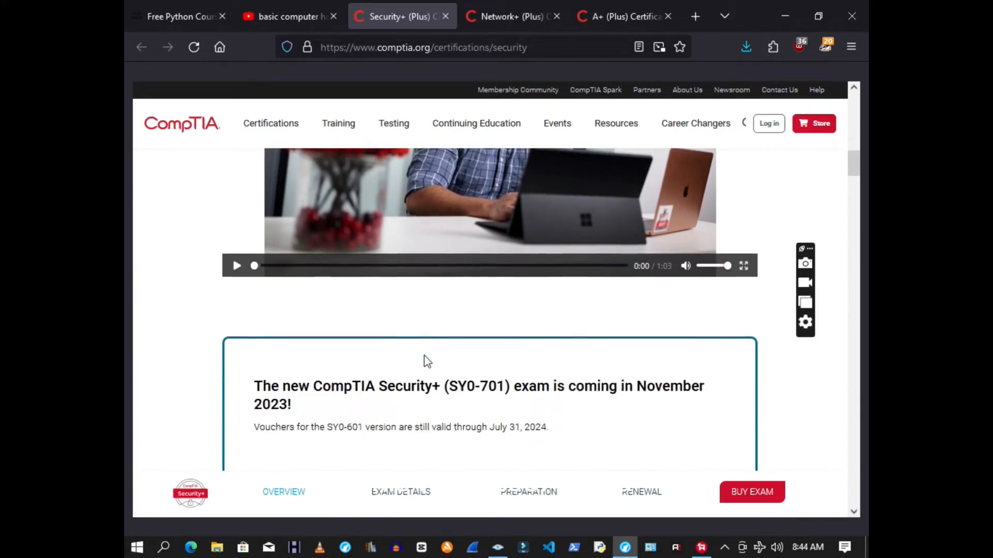
pyautogui.scroll(-3)
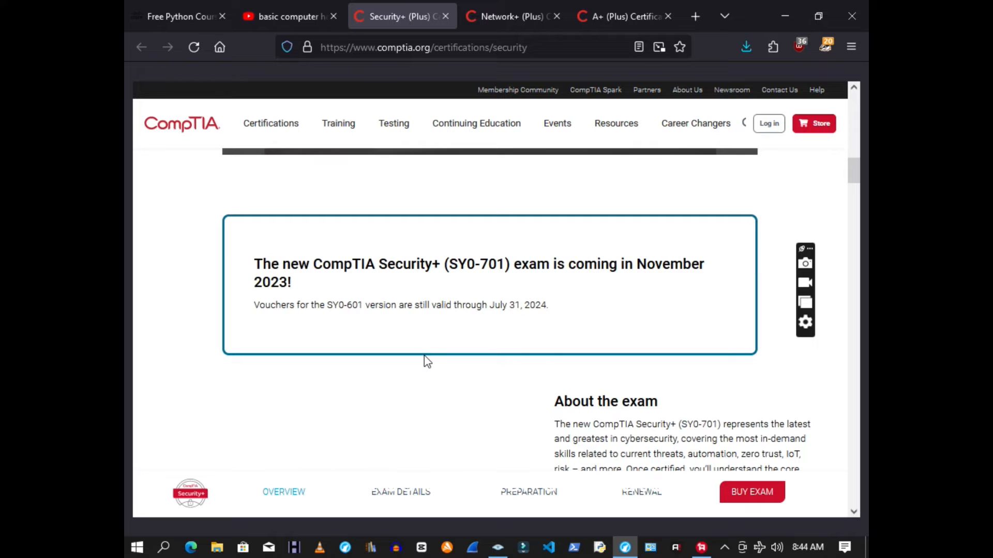
pyautogui.scroll(-3)
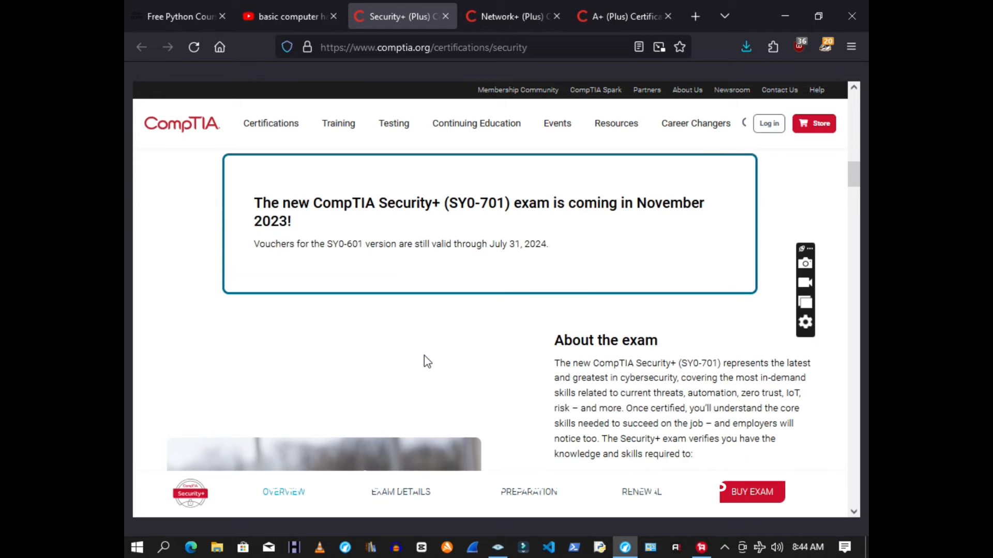
pyautogui.scroll(-3)
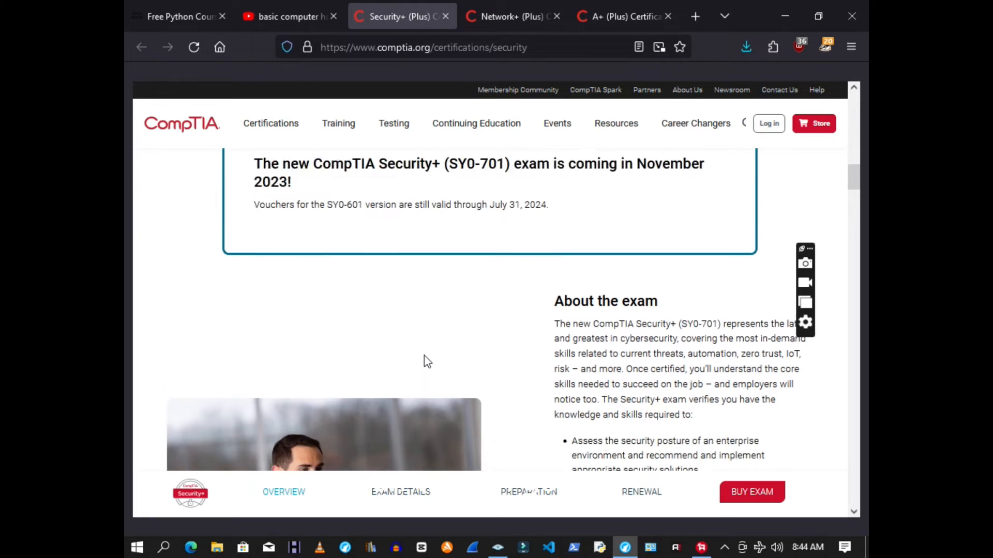
pyautogui.scroll(-3)
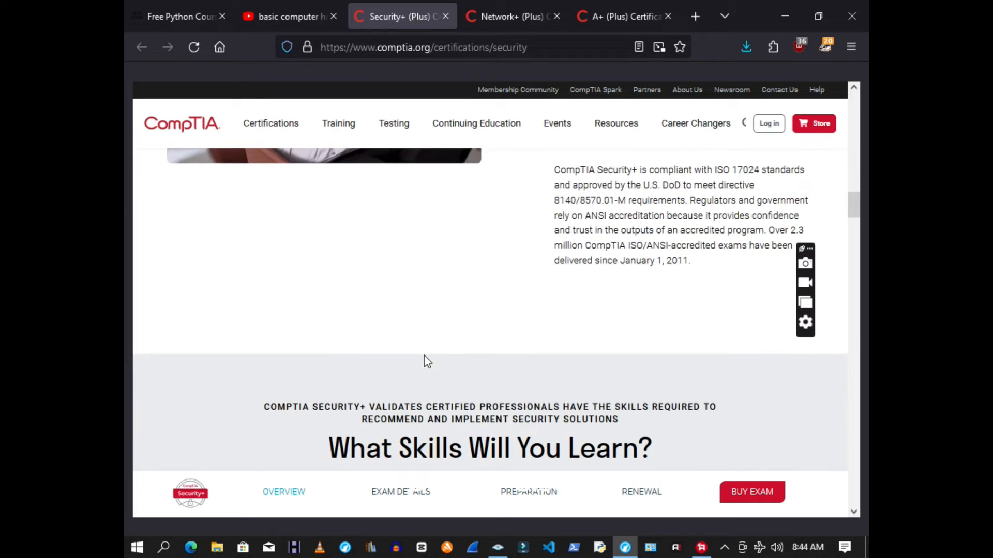
pyautogui.scroll(-3)
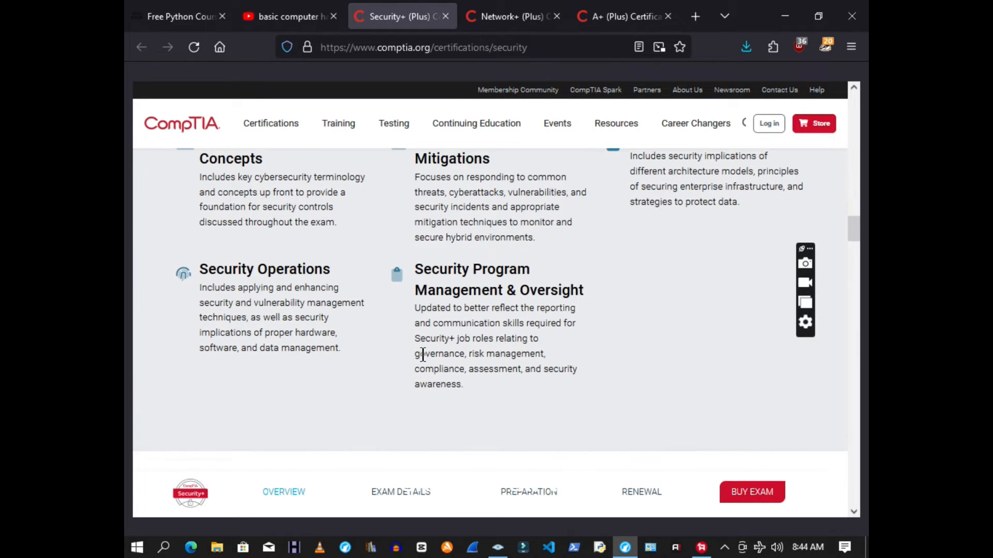
pyautogui.scroll(-3)
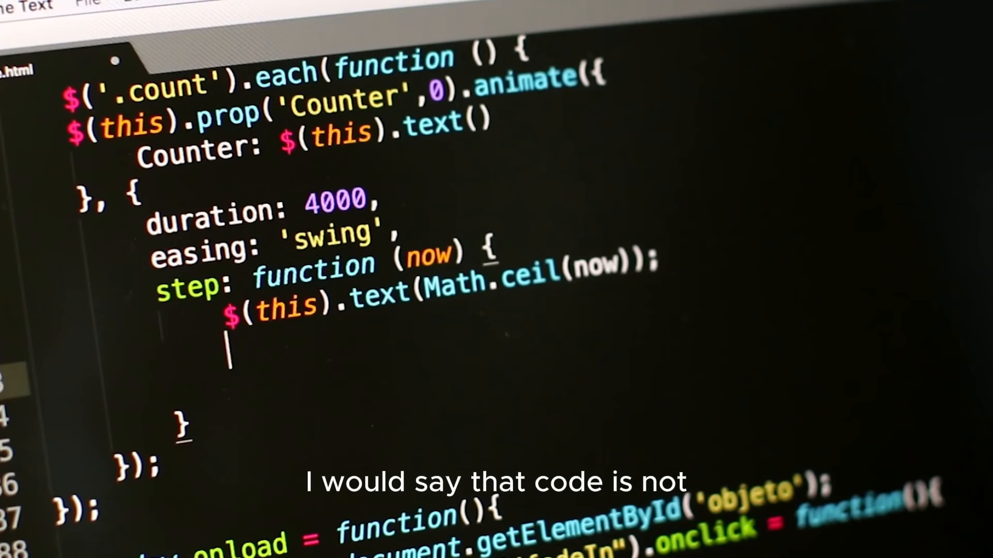
# - Type $(this).html(text); on a new line inside the step function
pyautogui.write('$()')
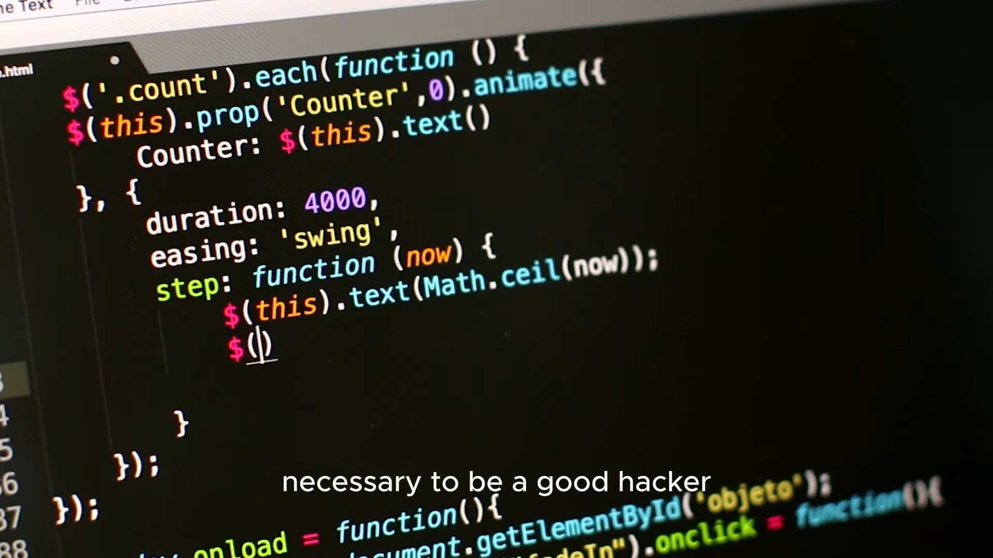
pyautogui.write('this')
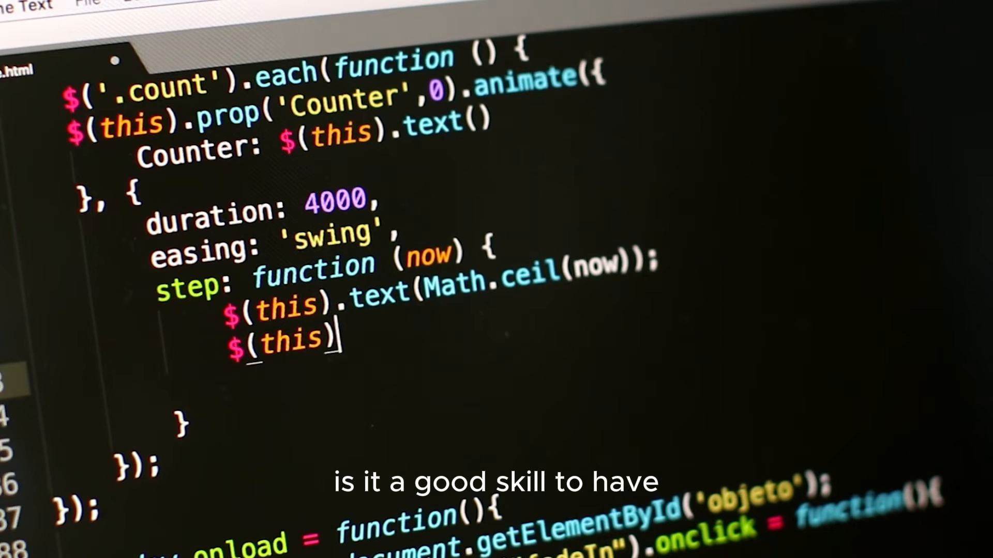
pyautogui.write('.html')
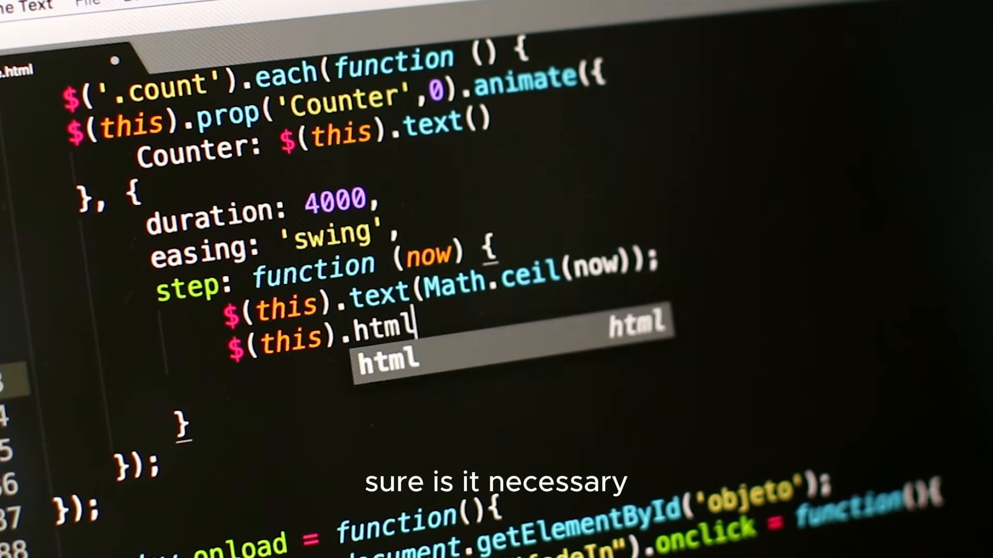
pyautogui.write('();')
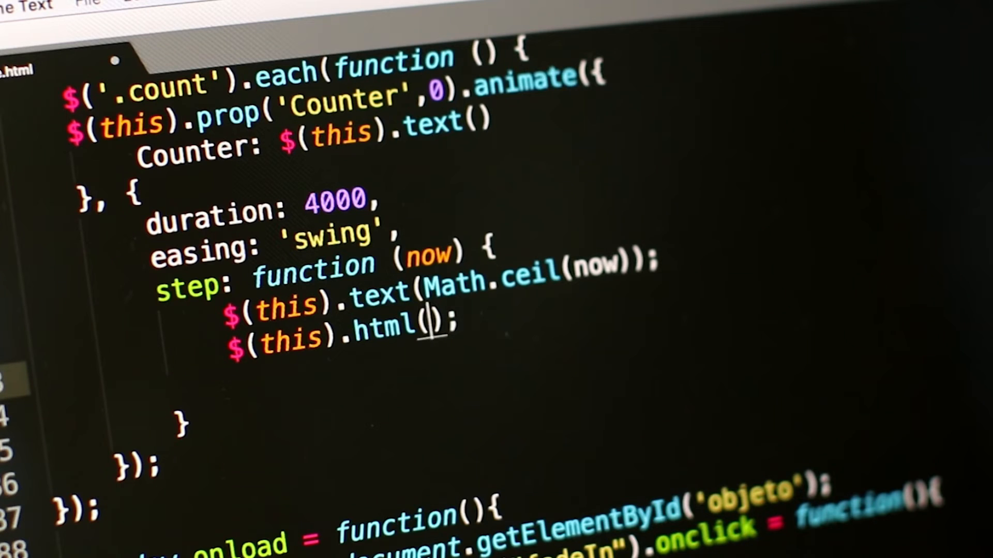
pyautogui.write('text')
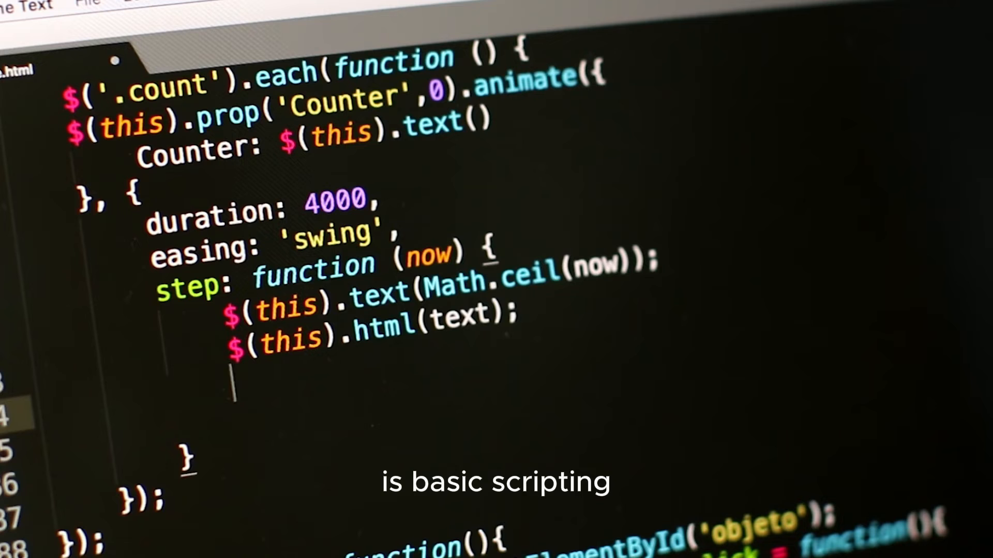
pyautogui.write('i')
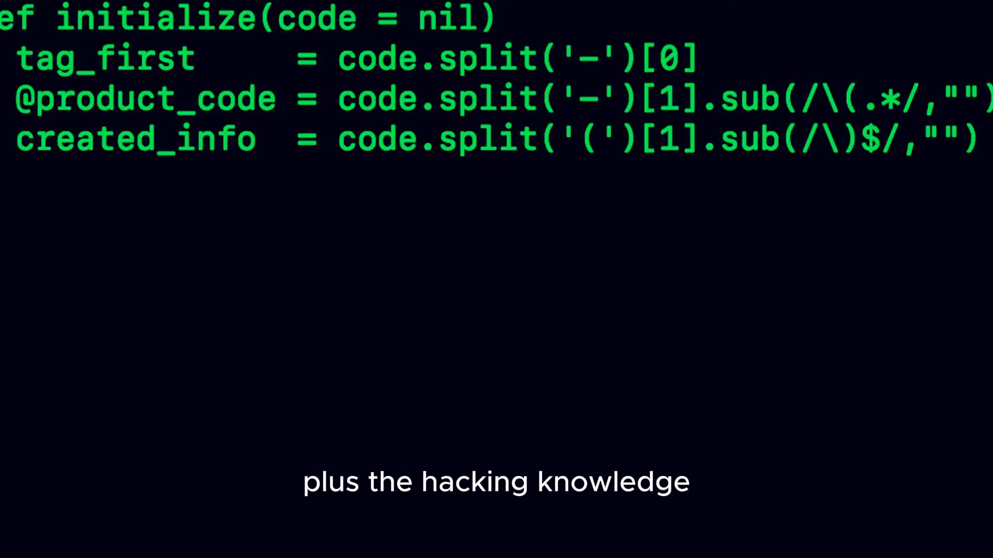
pyautogui.write('s')
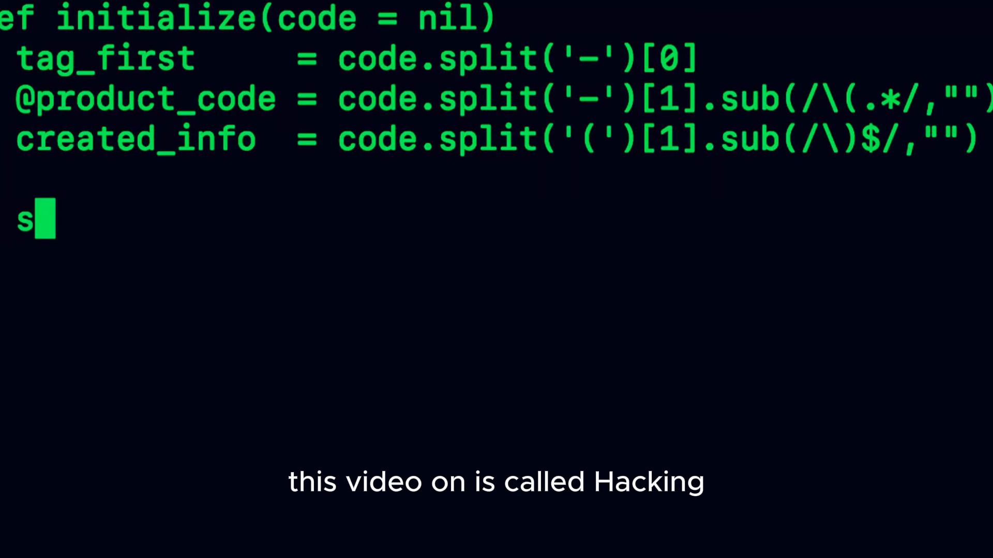
pyautogui.write('et_gr')
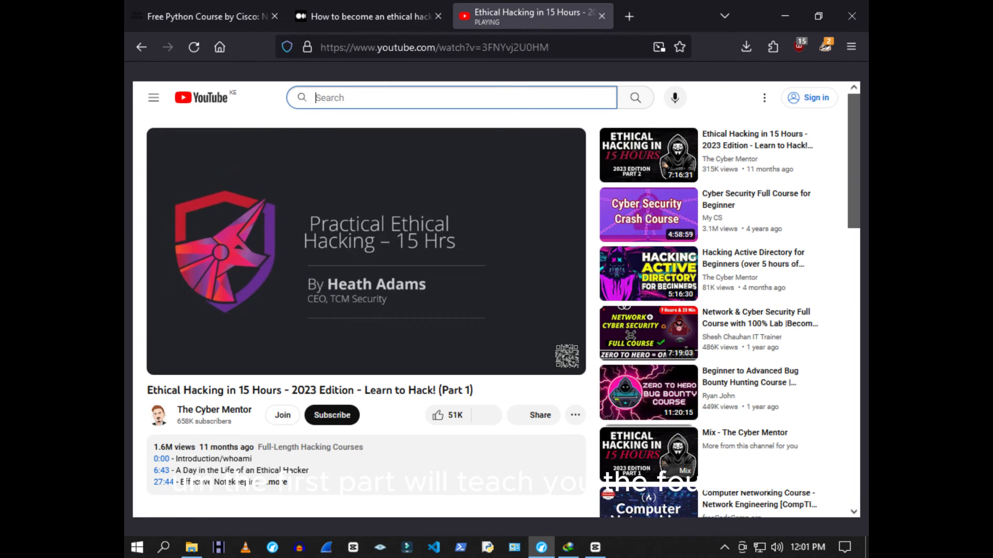
# - Play Part 2 of 'Ethical Hacking in 15 Hours - 2023 Edition' from the sidebar
pyautogui.click(647, 155)
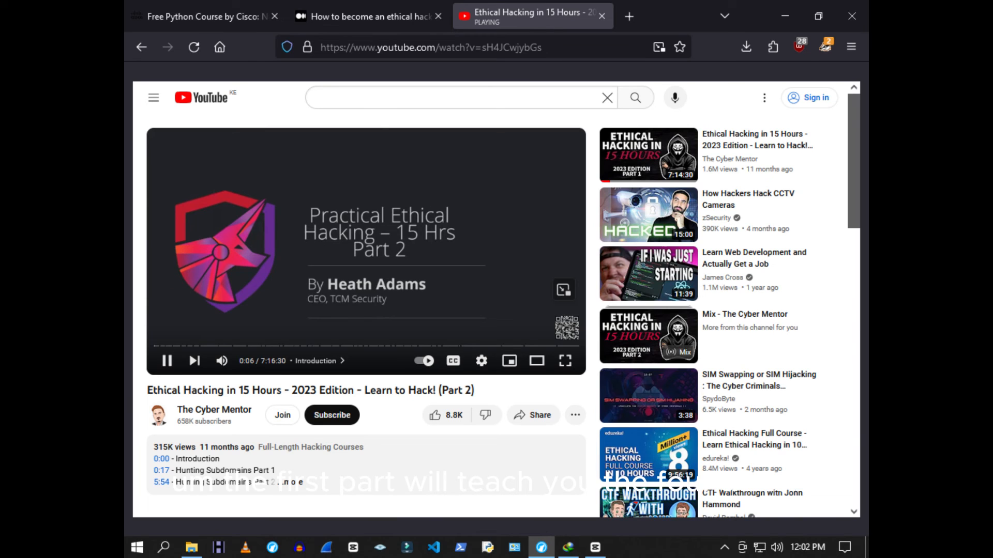